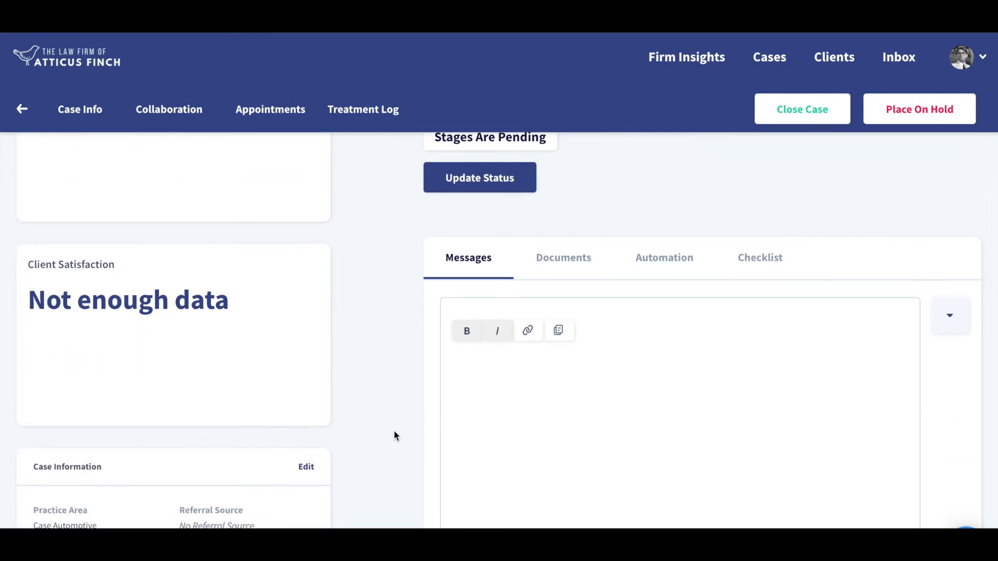
Type 'This is Bold', 'This is Italicized' and 'This is a Hyperlink' as three message lines
type("This is Bold This is Italicized This is a Hyperlink")
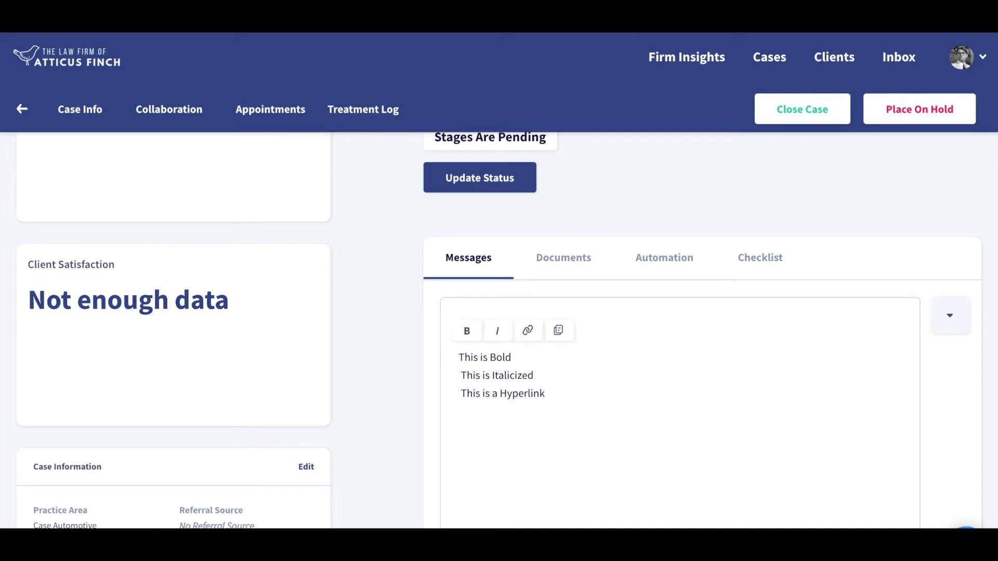
mouse_move(459, 357)
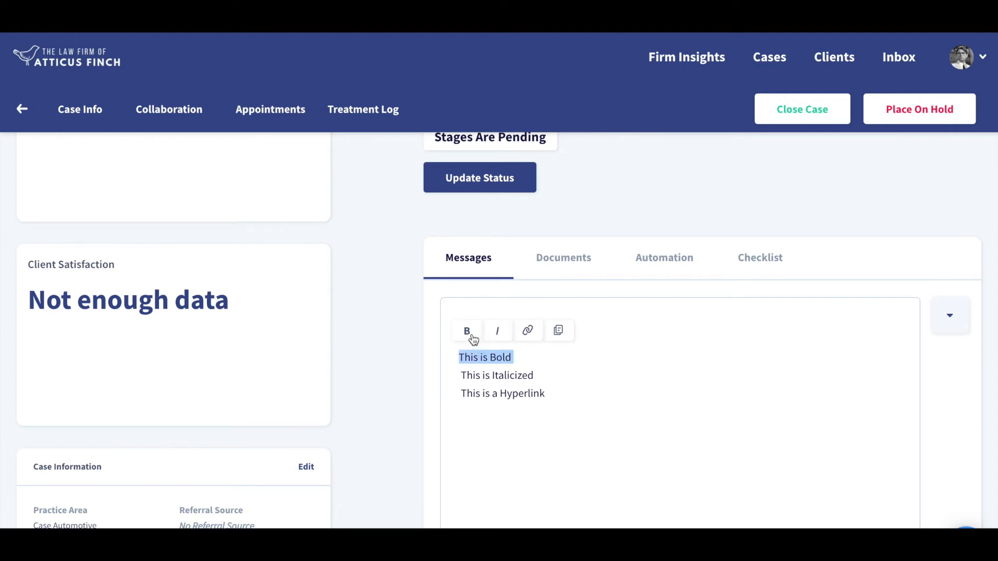
Bold the 'This is Bold' line and italicize the 'This is Italicized' line
left_click(467, 331)
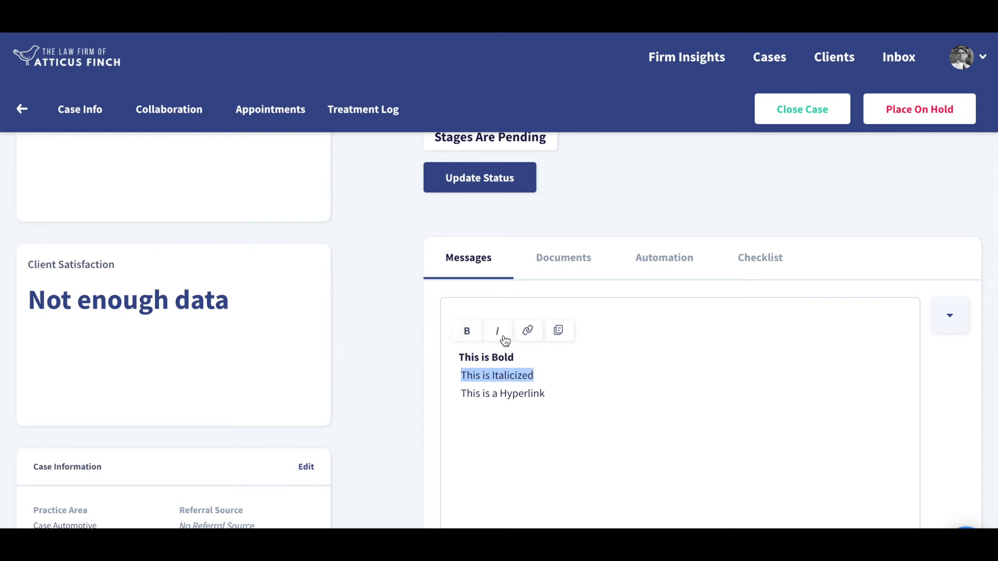
left_click(497, 331)
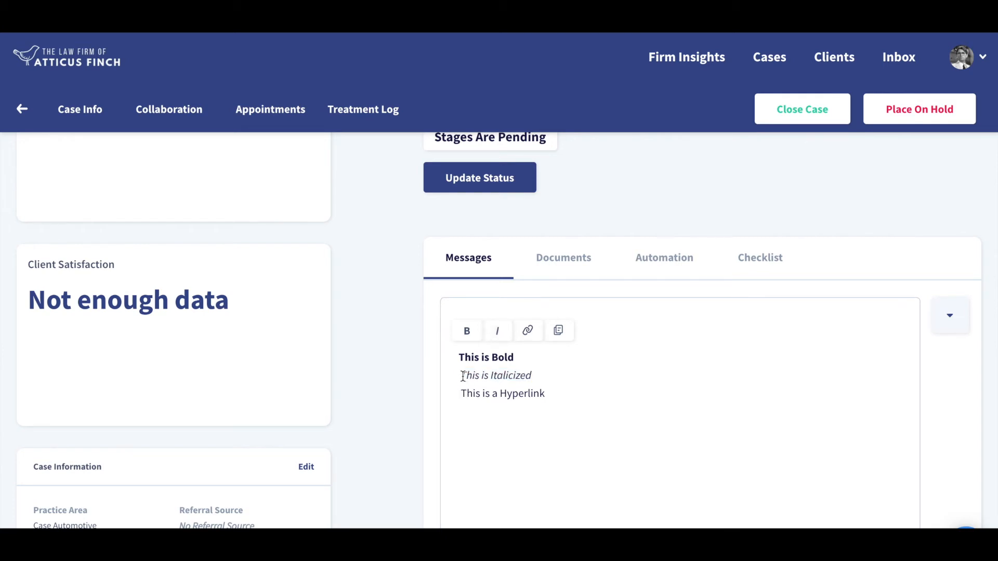
Link the 'This is a Hyperlink' line to casestatus.com
triple_click(496, 375)
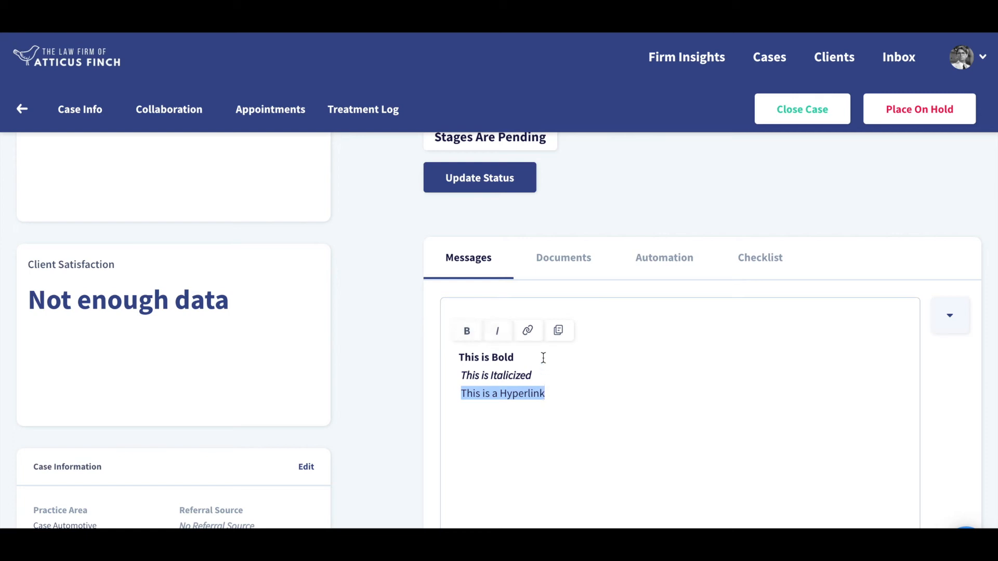
left_click(528, 330)
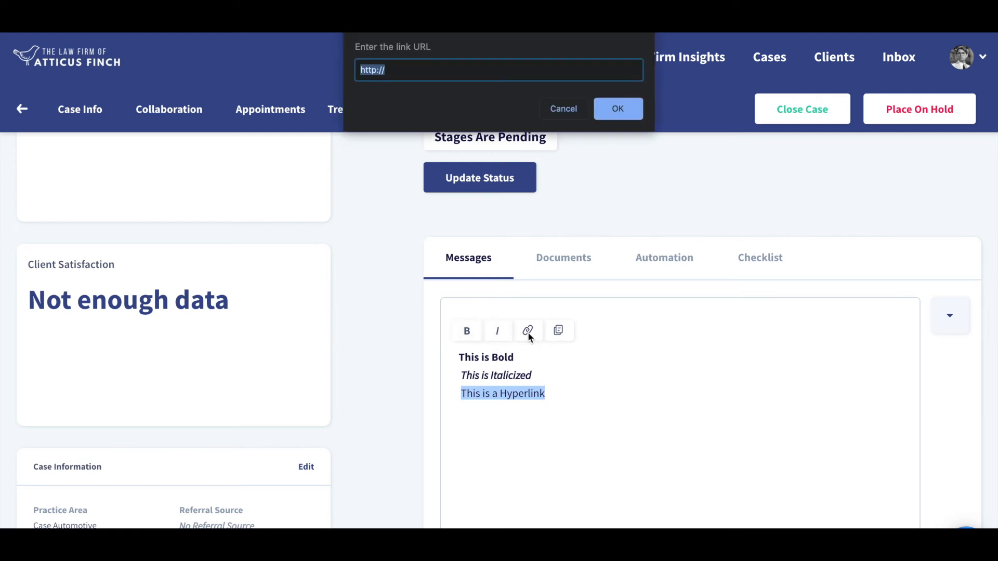
type("casestatus.com")
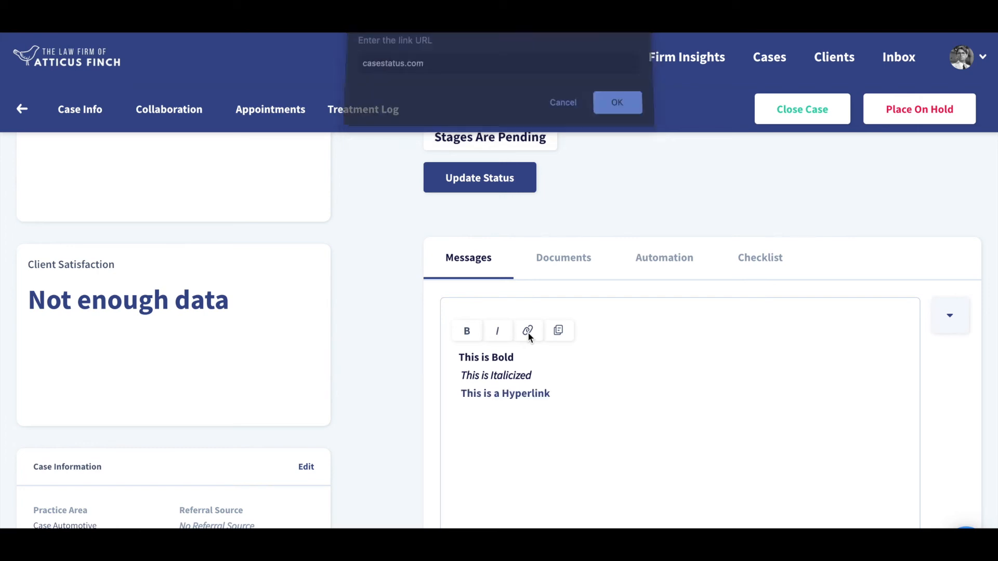
left_click(616, 102)
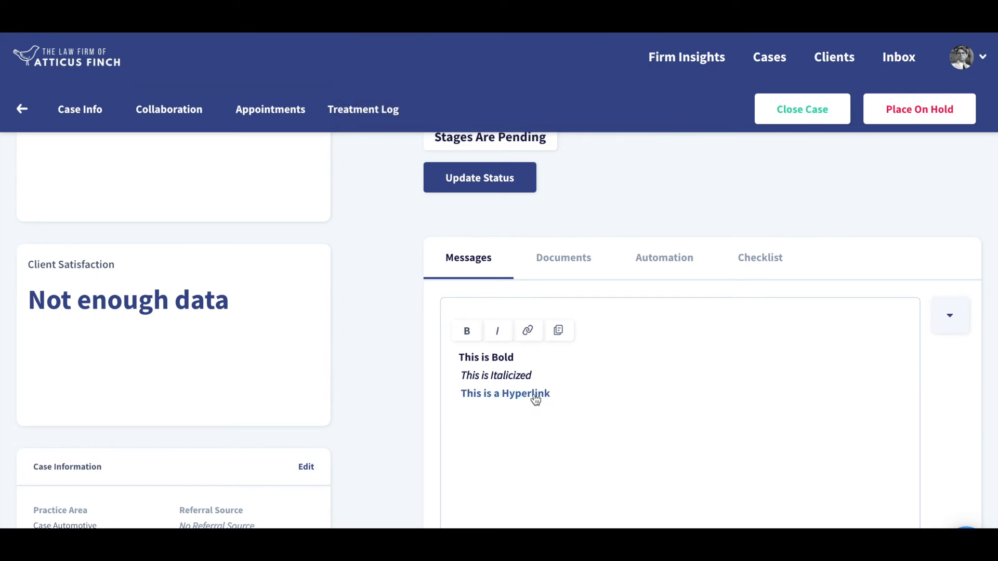